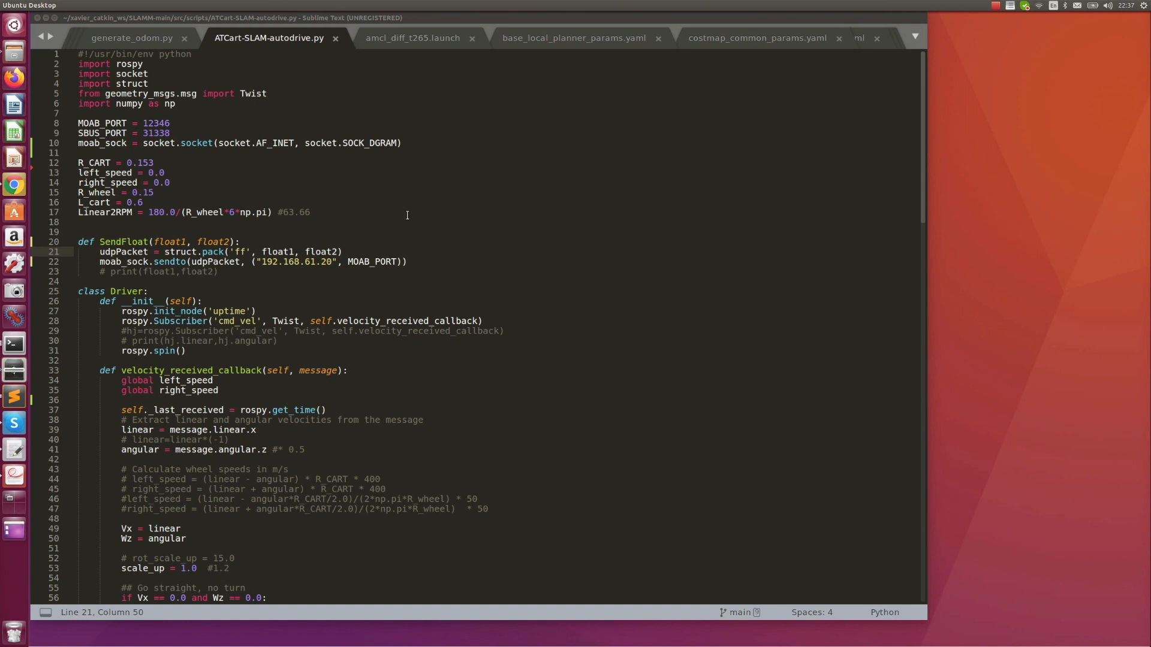
mouse_move(464, 227)
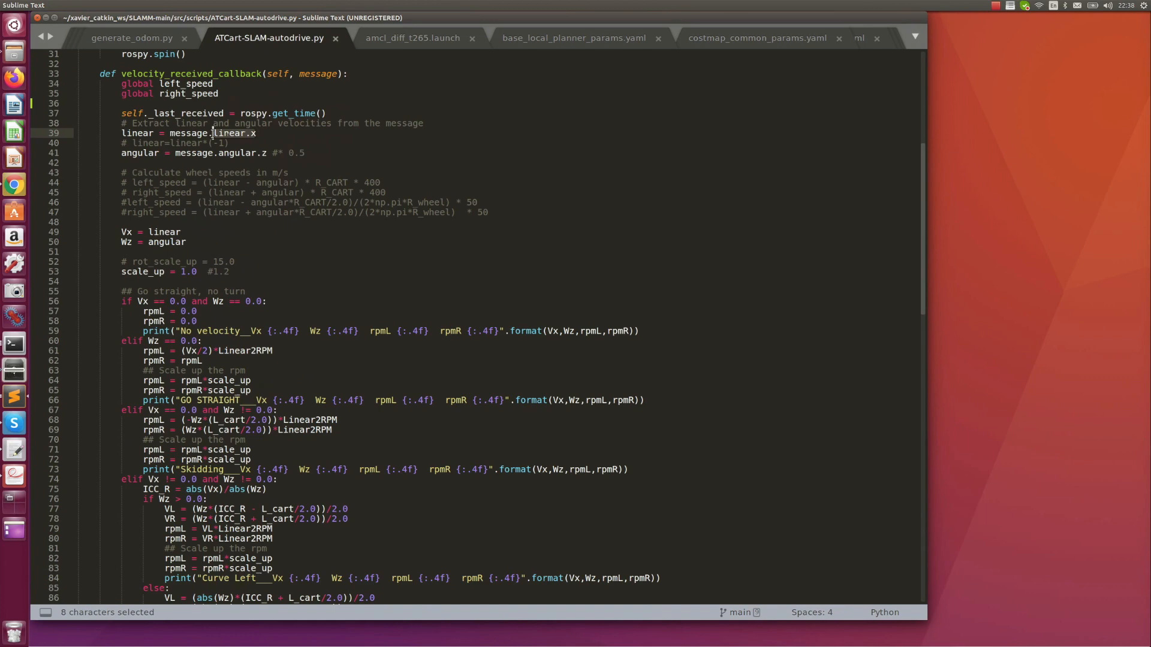
- List the t265_odom launch folder with ll and launch move_base.launch on the robot
scroll("down", 3)
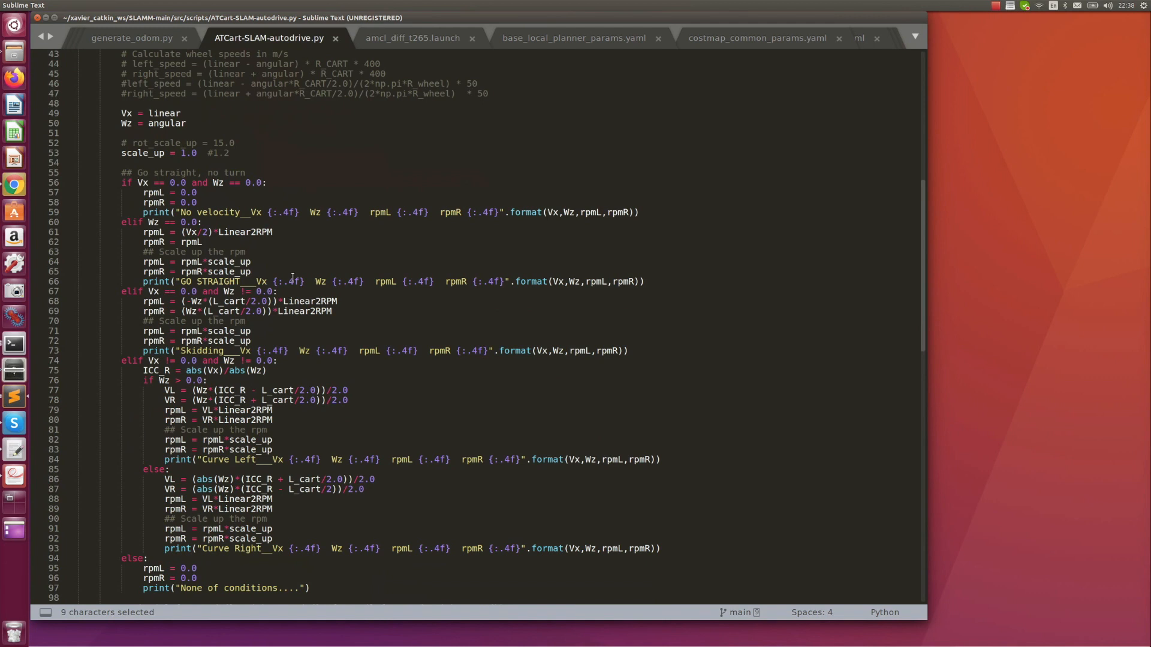
scroll("down", 3)
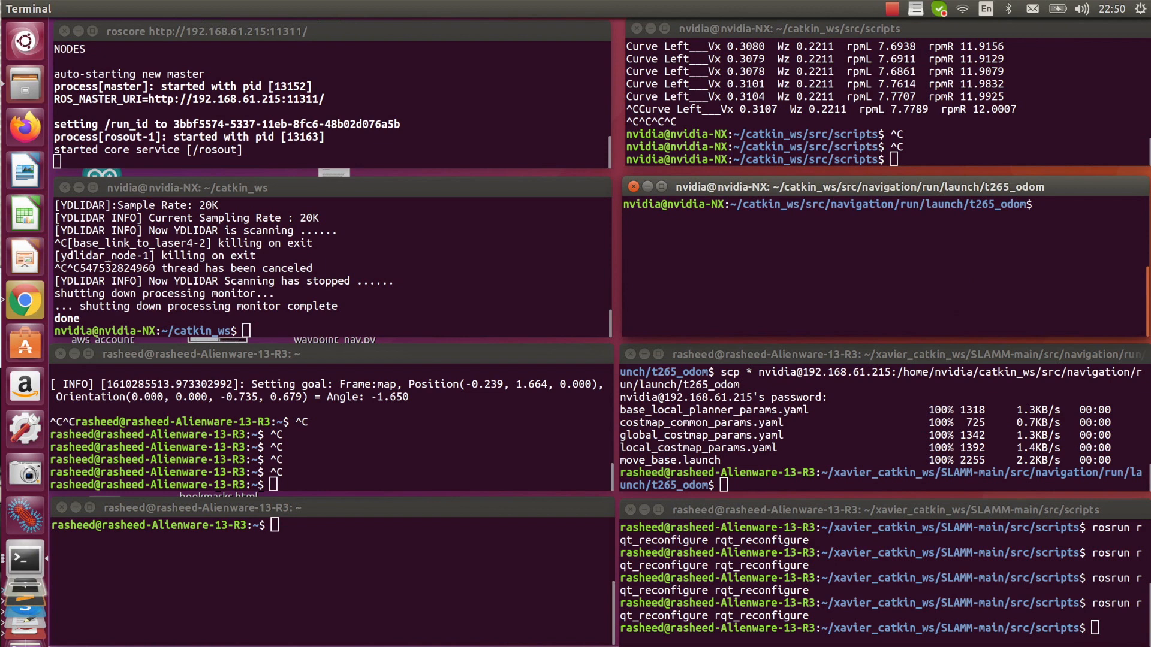
type("ll")
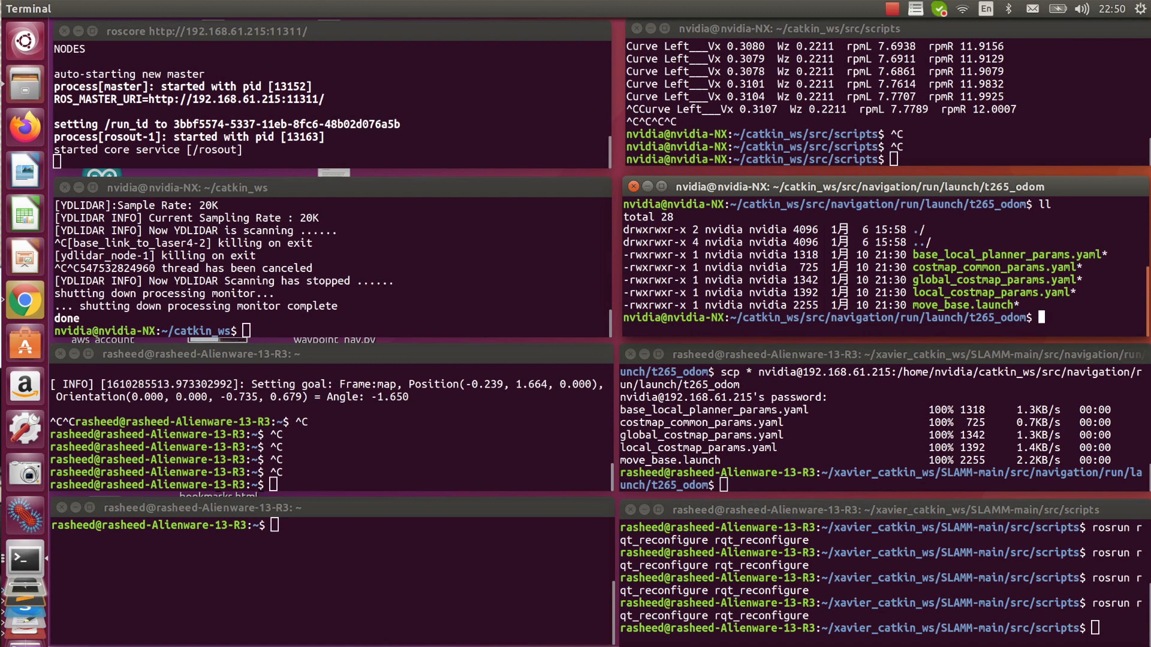
type("roslaunch move_base.launch")
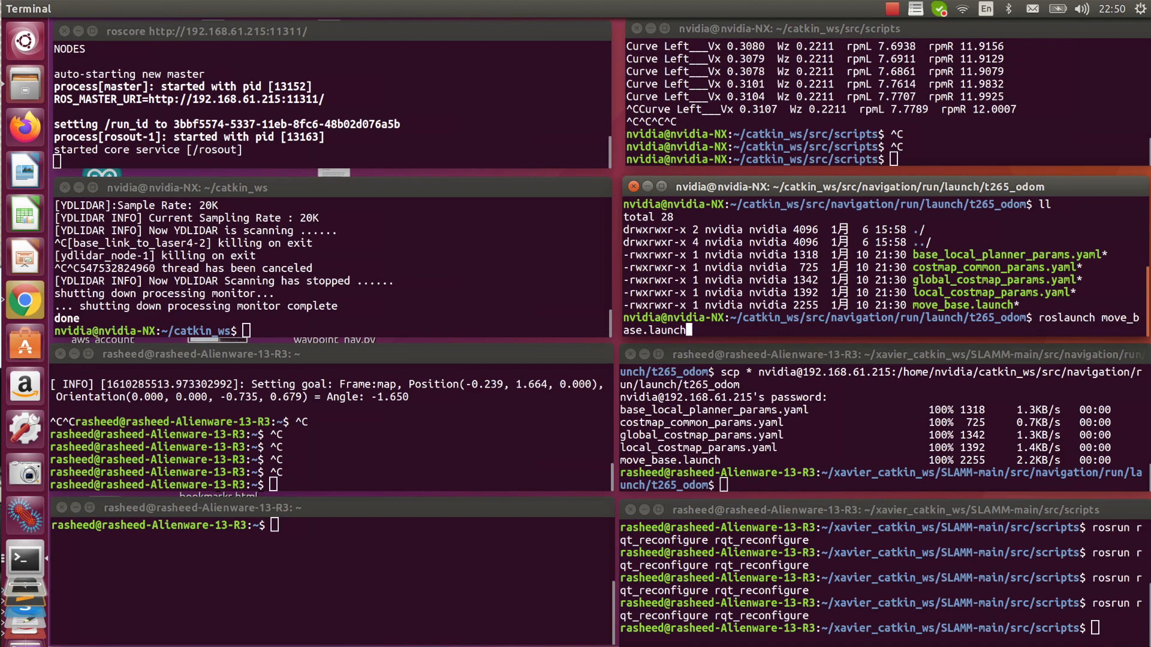
type("rosrun")
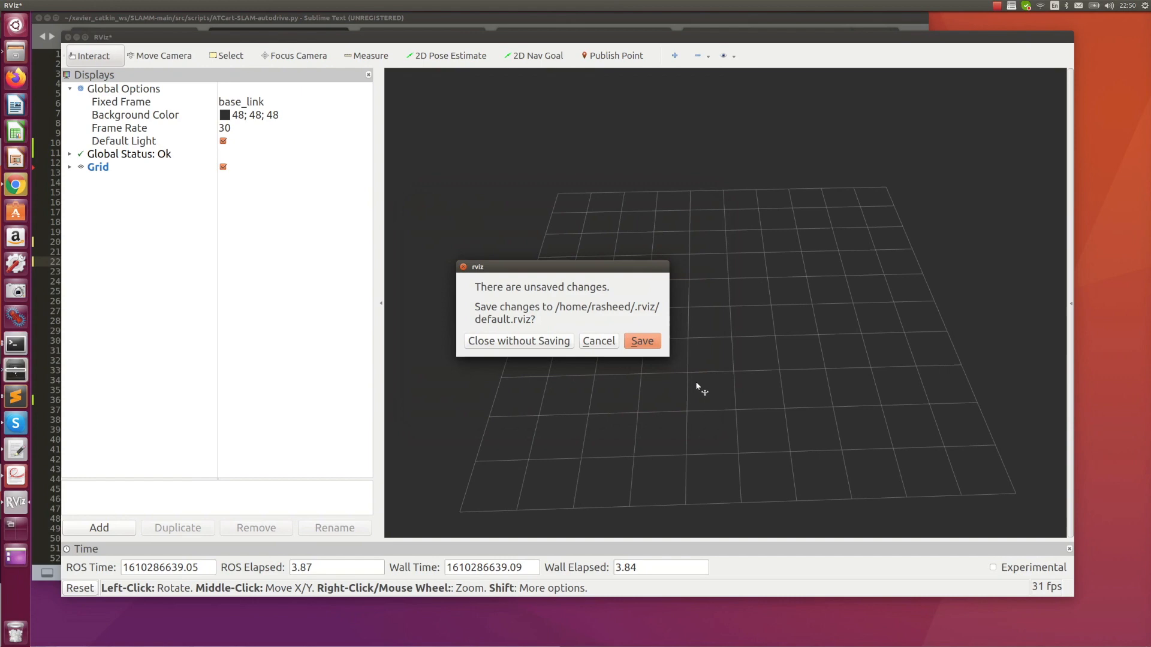
- Discard the unsaved default setup so the SLAM config with map, laser scan, cost maps and paths loads
left_click(518, 341)
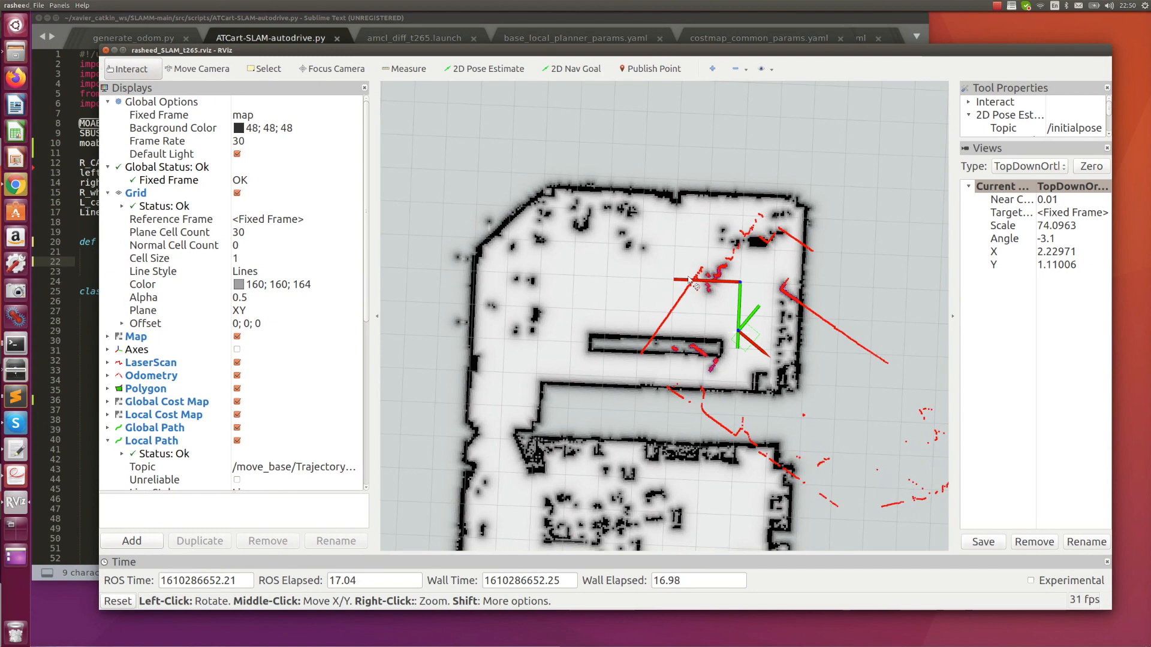